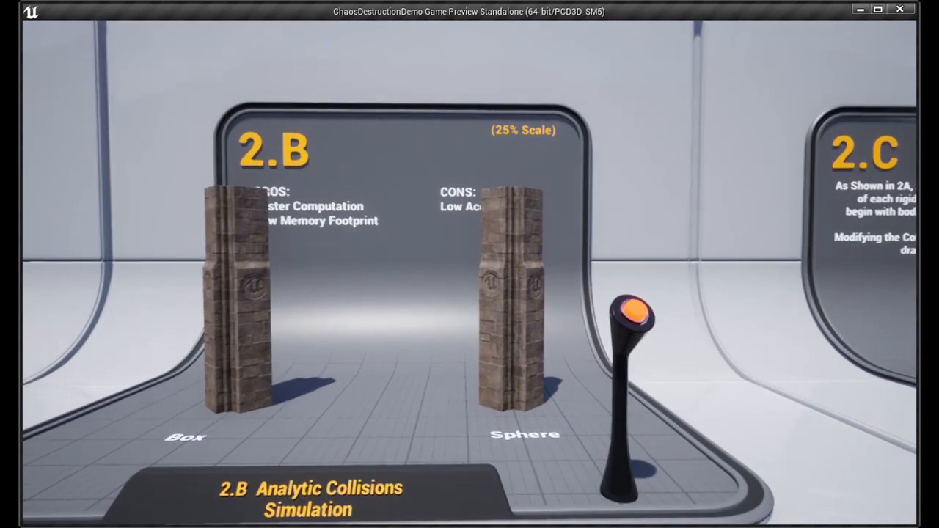
Step: Walk from exhibit 2.B to exhibit 2.E, facing the intact Level Set Volume column and its orange button
left_click(633, 315)
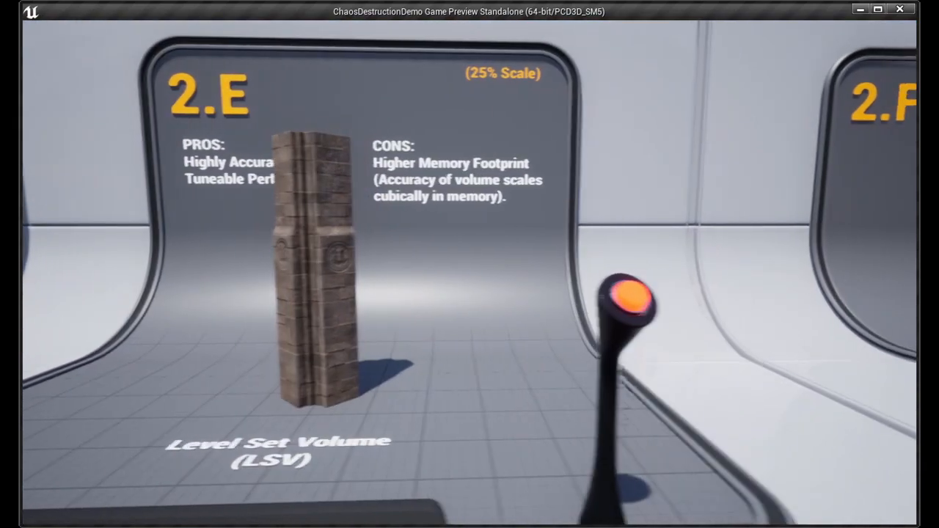
Step: Approach exhibit 2.E's orange button and left-click it so the column shatters into rubble
left_click(630, 307)
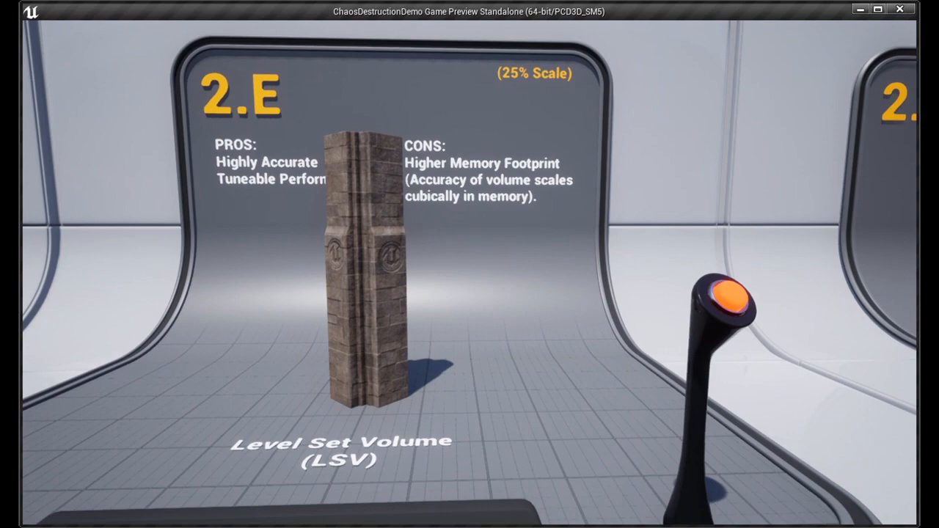
left_click(728, 303)
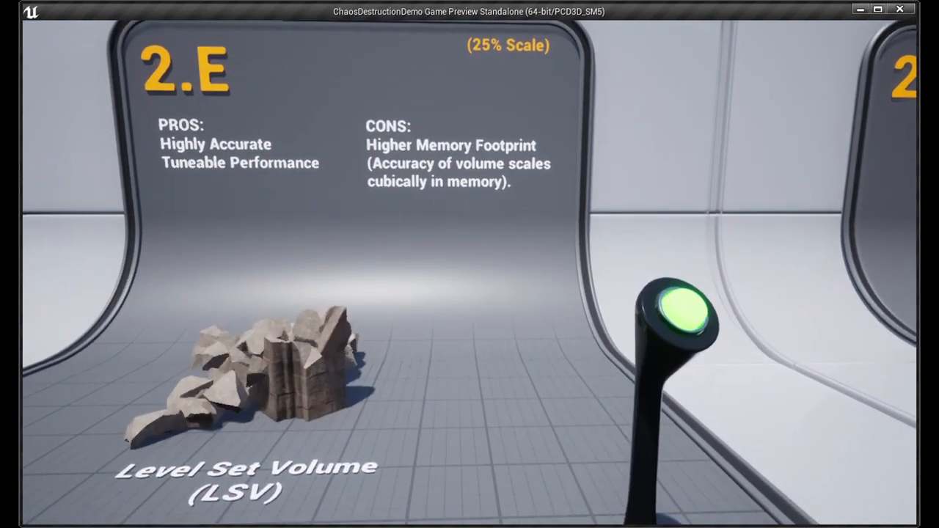